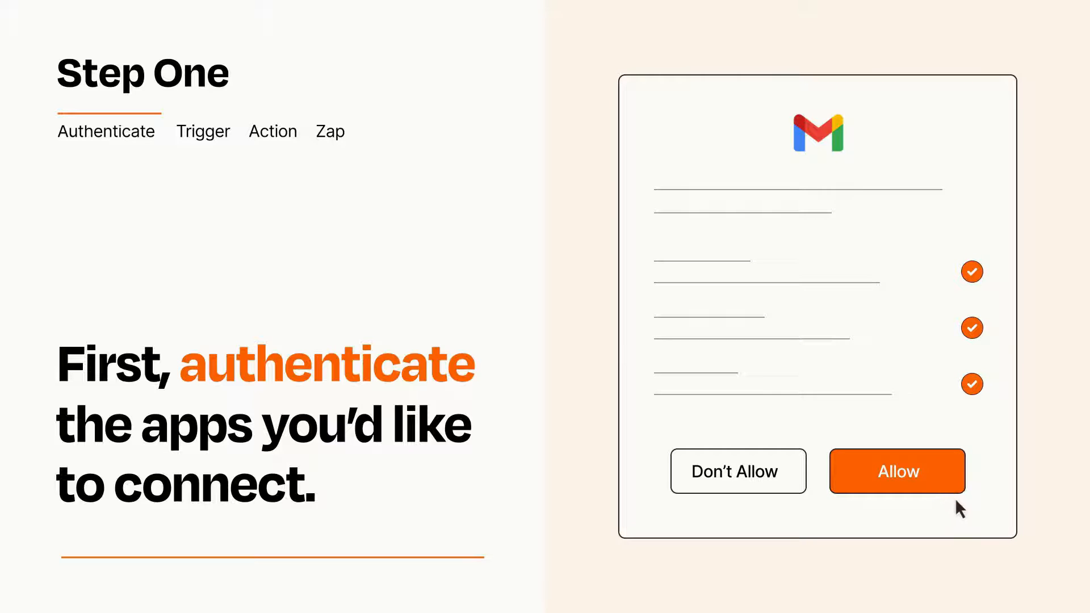
Allow Gmail access and select Typeform New Entry as the Zap's trigger.
{"action": "left_click", "coordinate": [897, 471]}
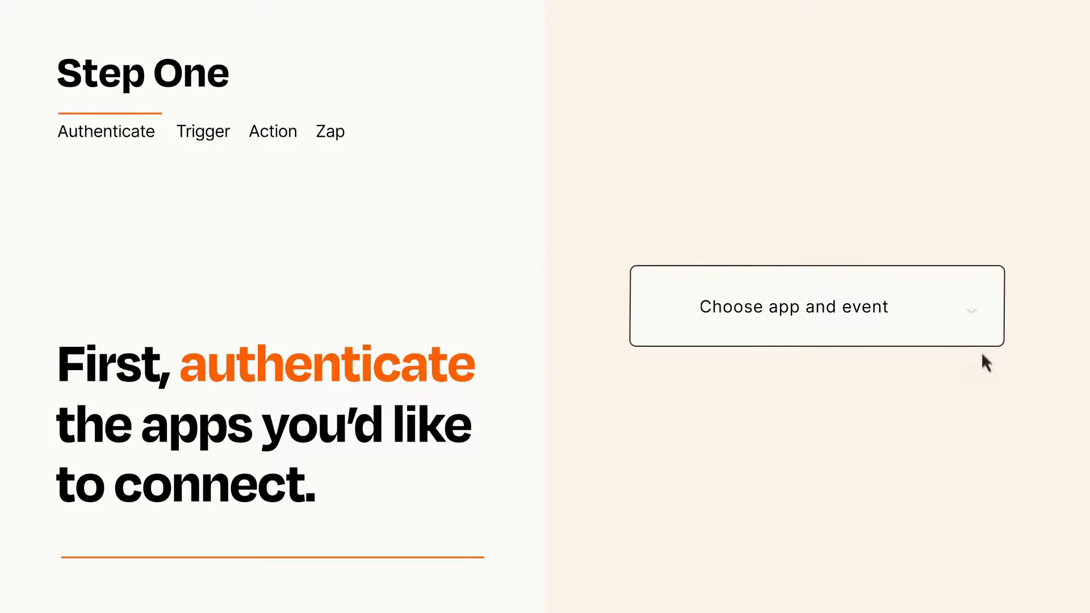
{"action": "left_click", "coordinate": [816, 305]}
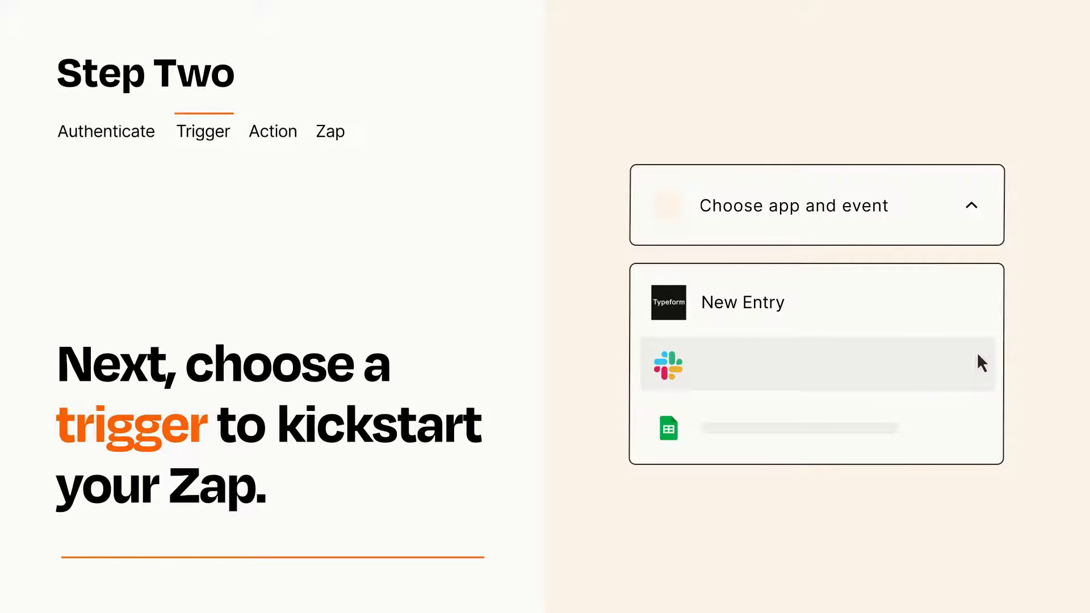
{"action": "mouse_move", "coordinate": [981, 433]}
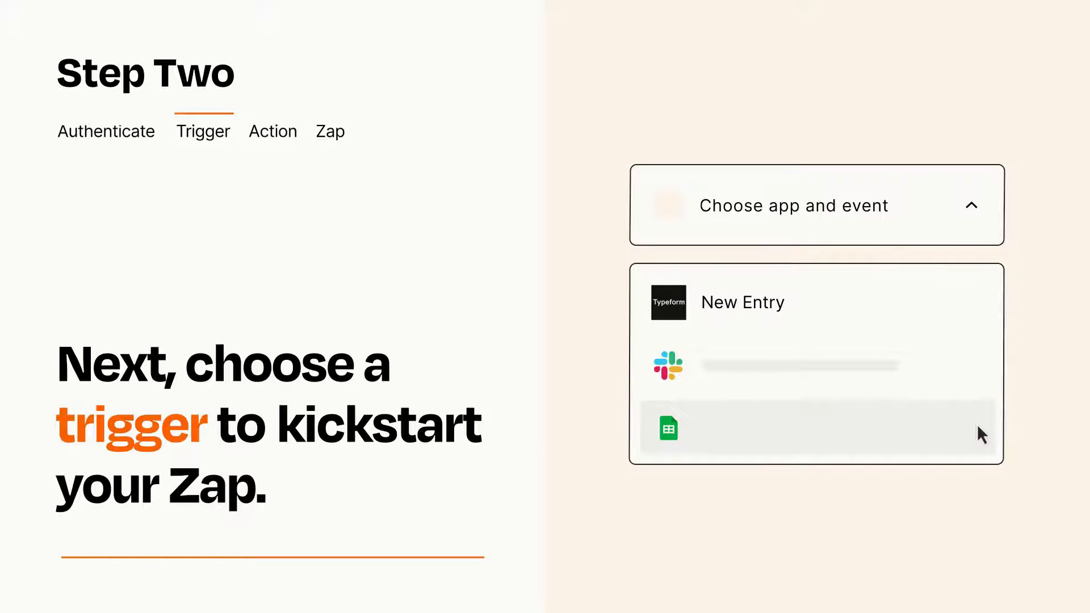
{"action": "mouse_move", "coordinate": [981, 310]}
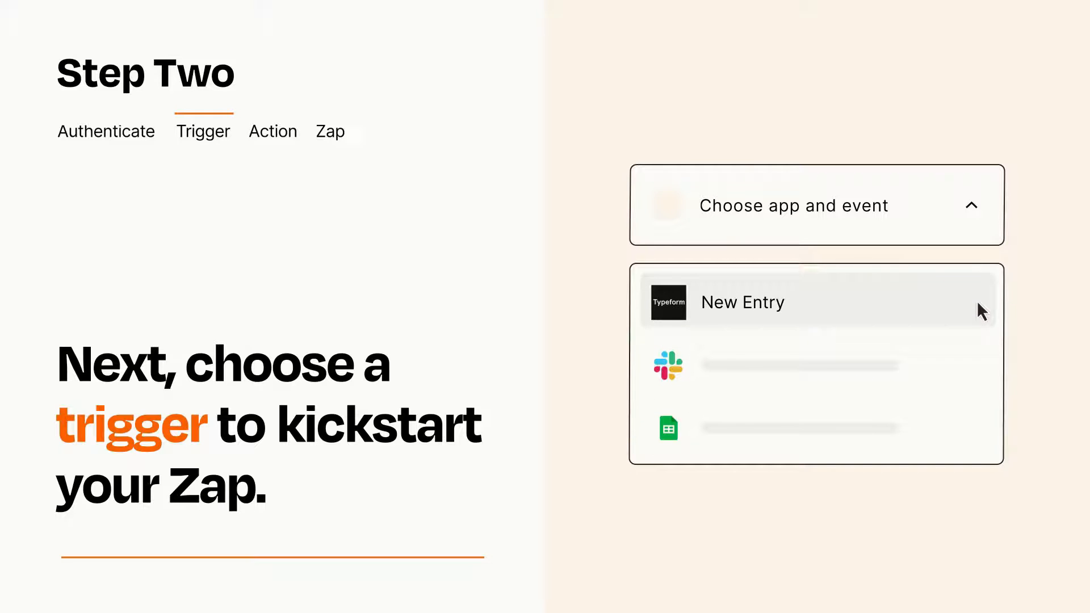
{"action": "mouse_move", "coordinate": [980, 316]}
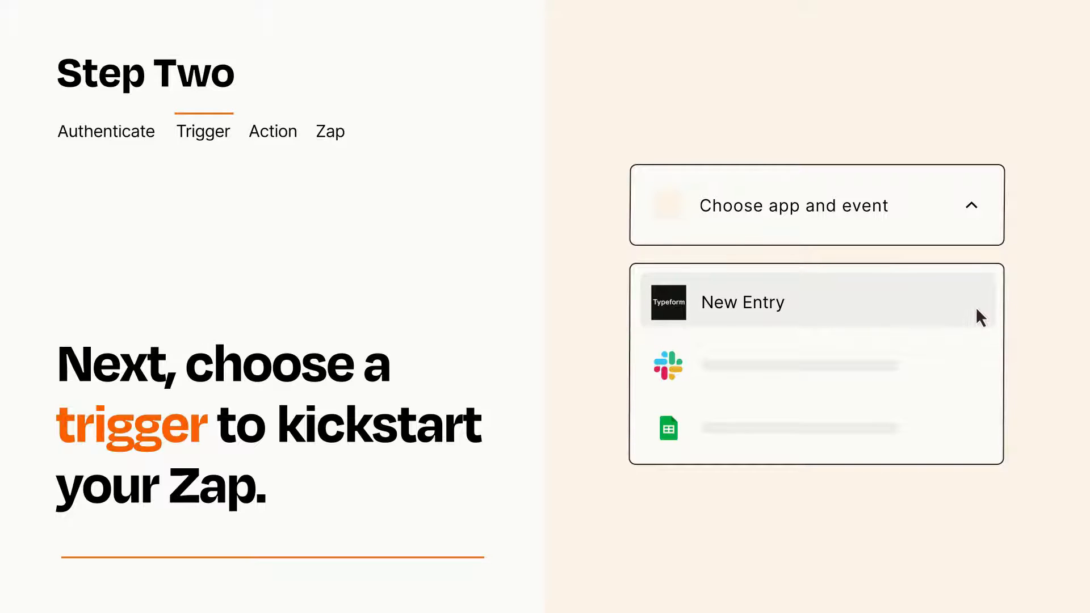
{"action": "left_click", "coordinate": [741, 302]}
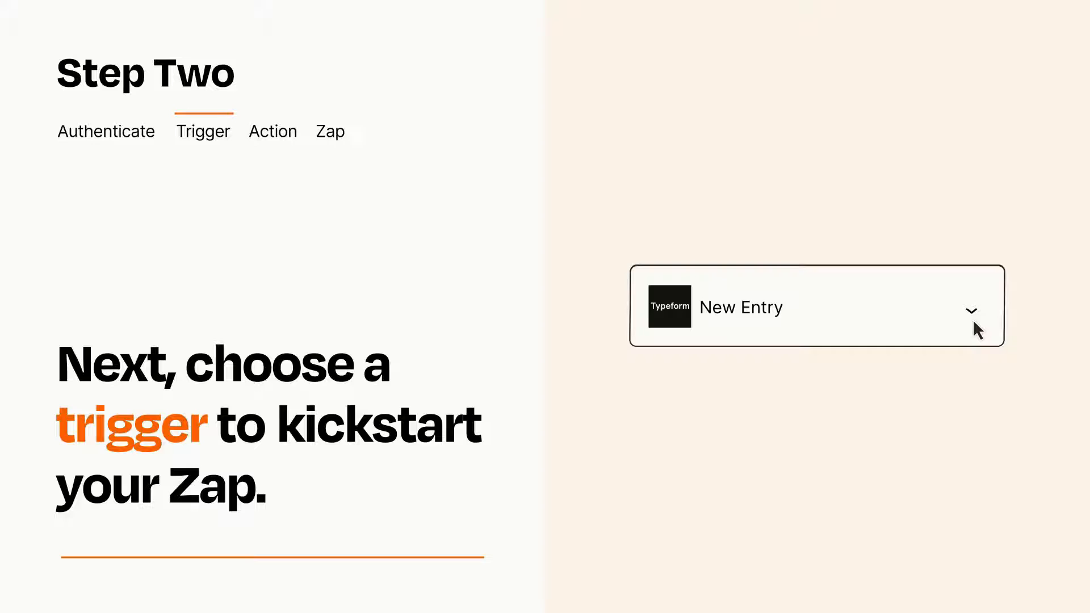
{"action": "mouse_move", "coordinate": [990, 321]}
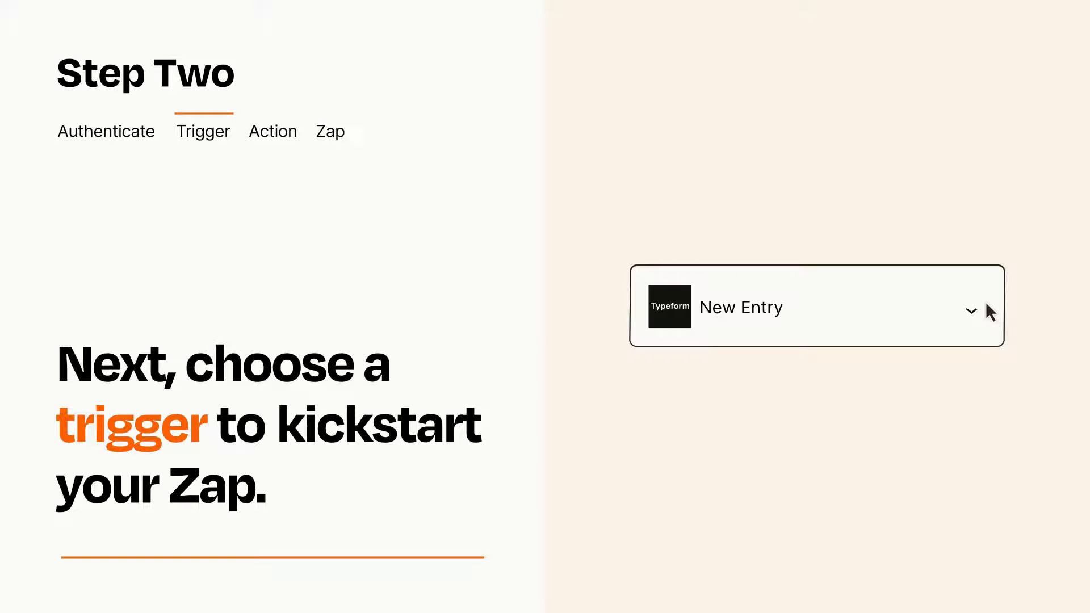
{"action": "left_click", "coordinate": [272, 131]}
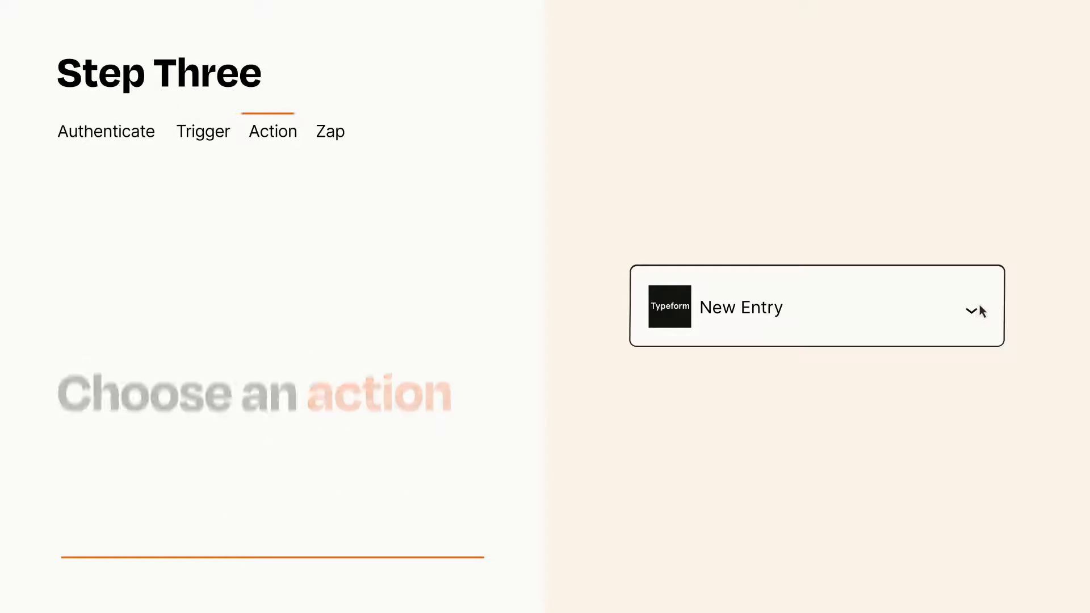
Select Gmail Send Email as the action, with Item and Details mapped from Typeform.
{"action": "left_click", "coordinate": [817, 305]}
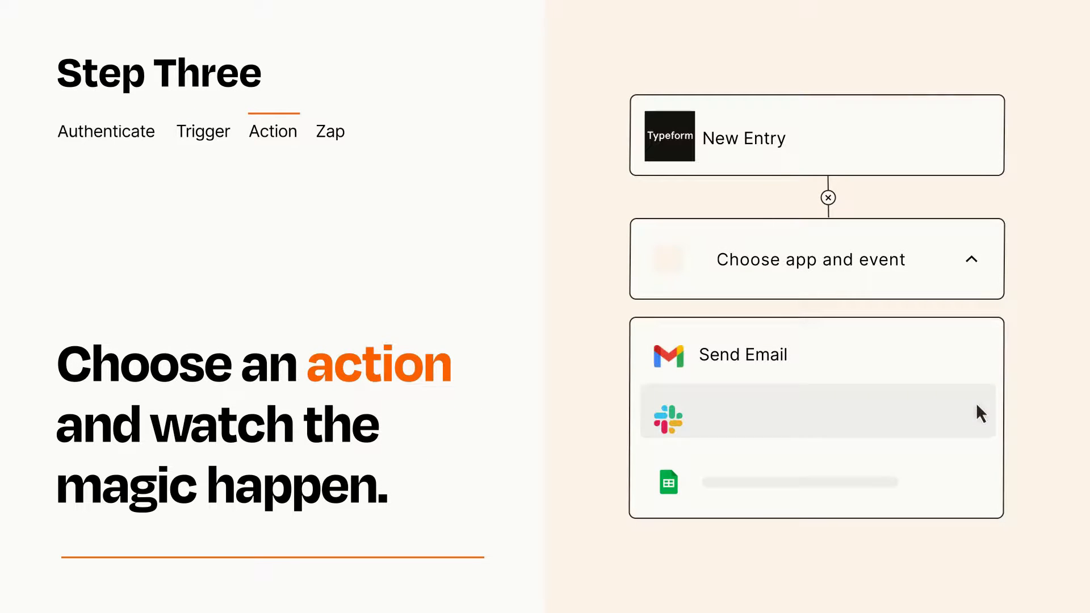
{"action": "mouse_move", "coordinate": [980, 487]}
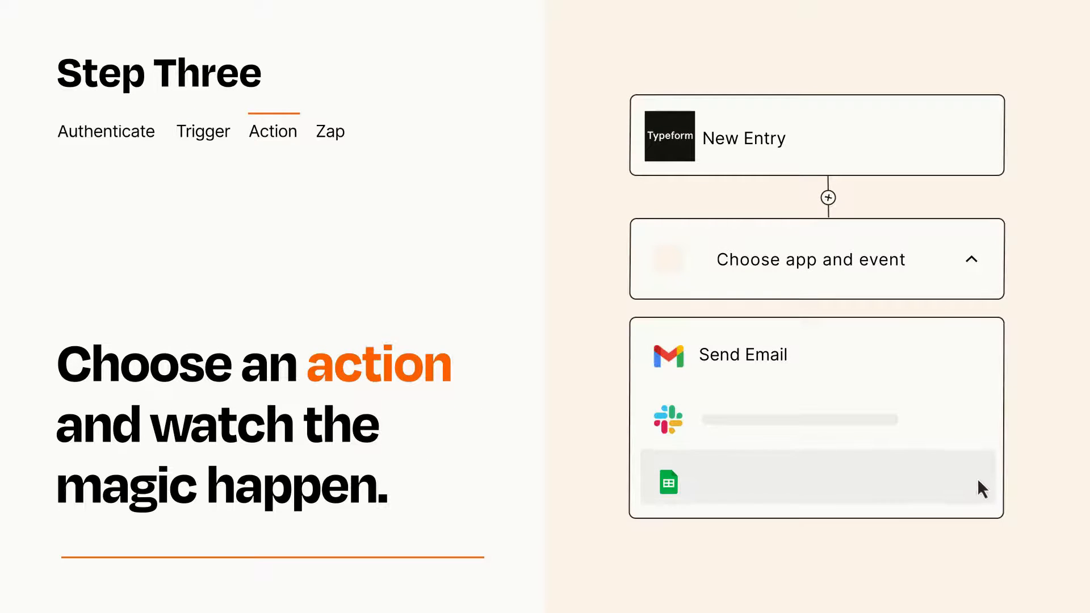
{"action": "left_click", "coordinate": [741, 354]}
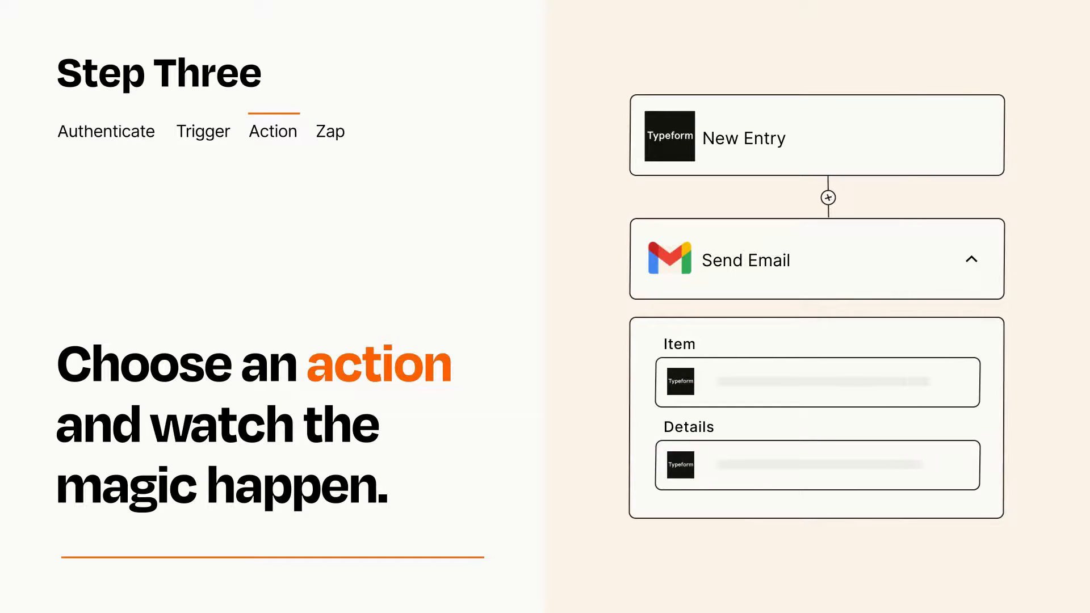
{"action": "left_click", "coordinate": [973, 258]}
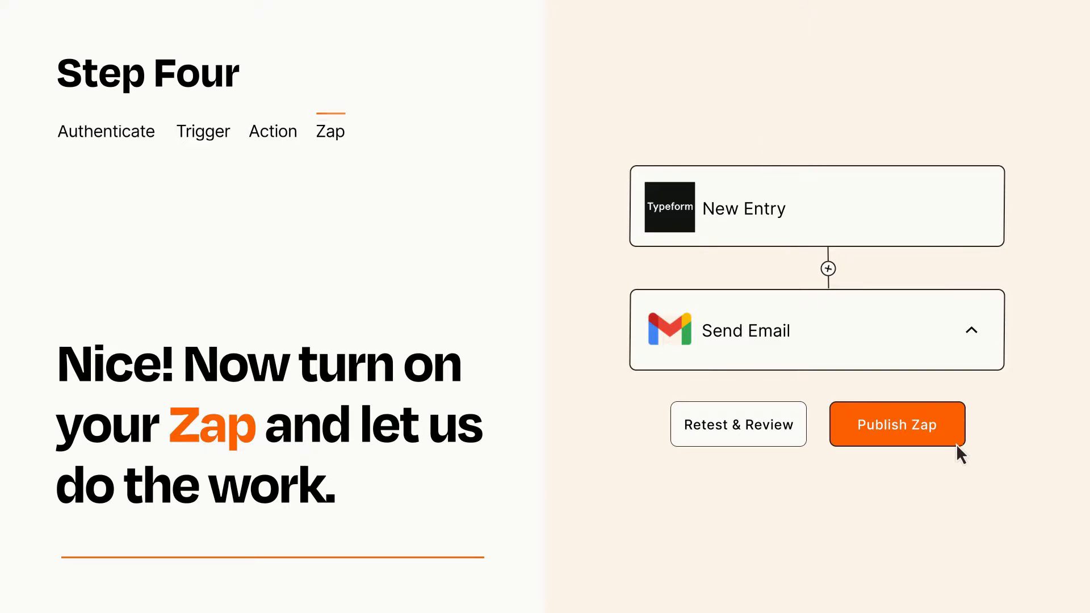
Publish the Typeform-to-Gmail Zap so it starts running.
{"action": "left_click", "coordinate": [897, 424]}
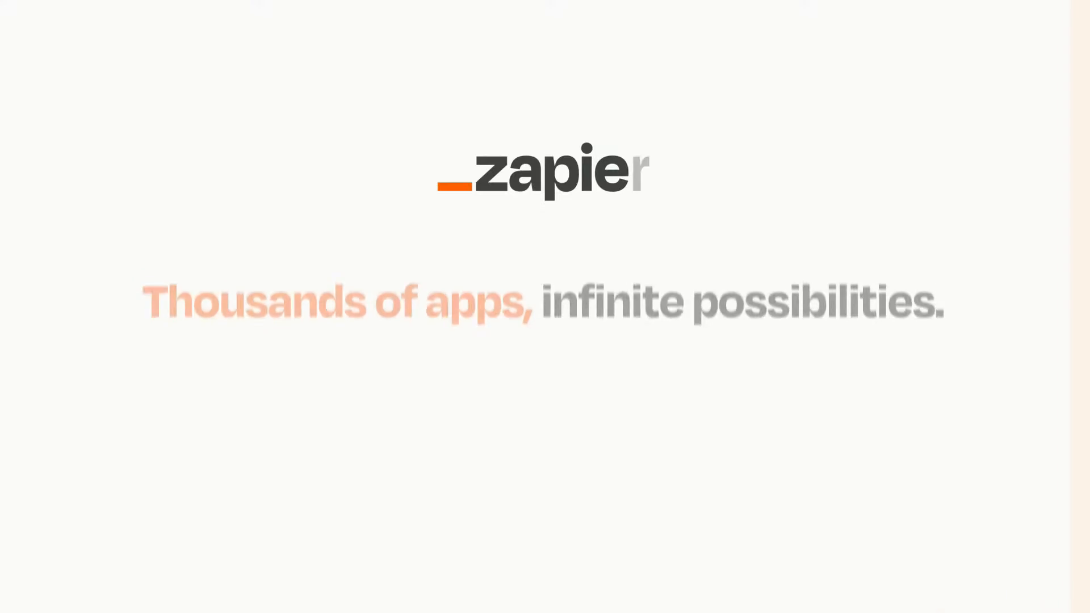